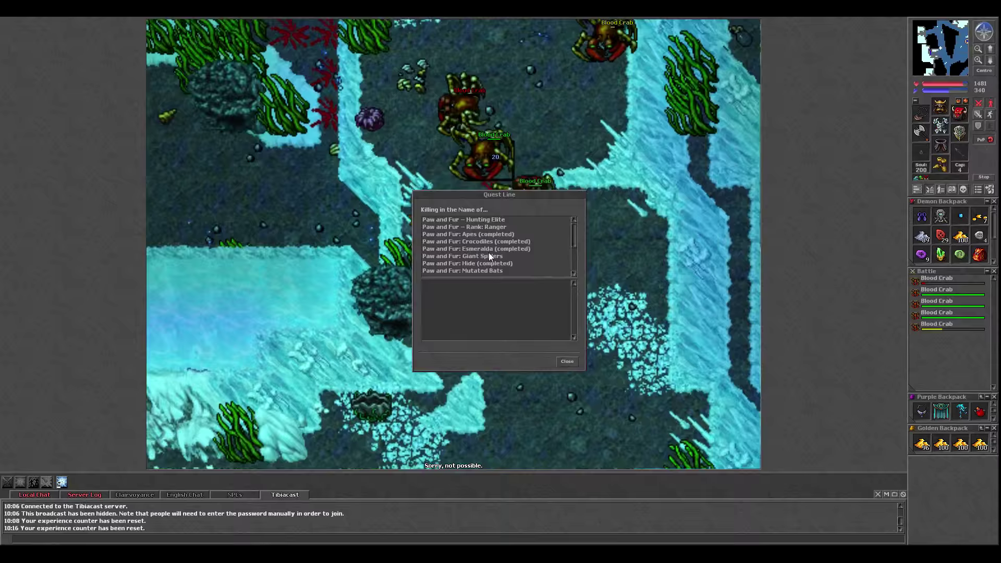
Step: Close the Quest Line window to head toward the Blood Crabs and attack them
{"action": "left_click", "coordinate": [565, 362]}
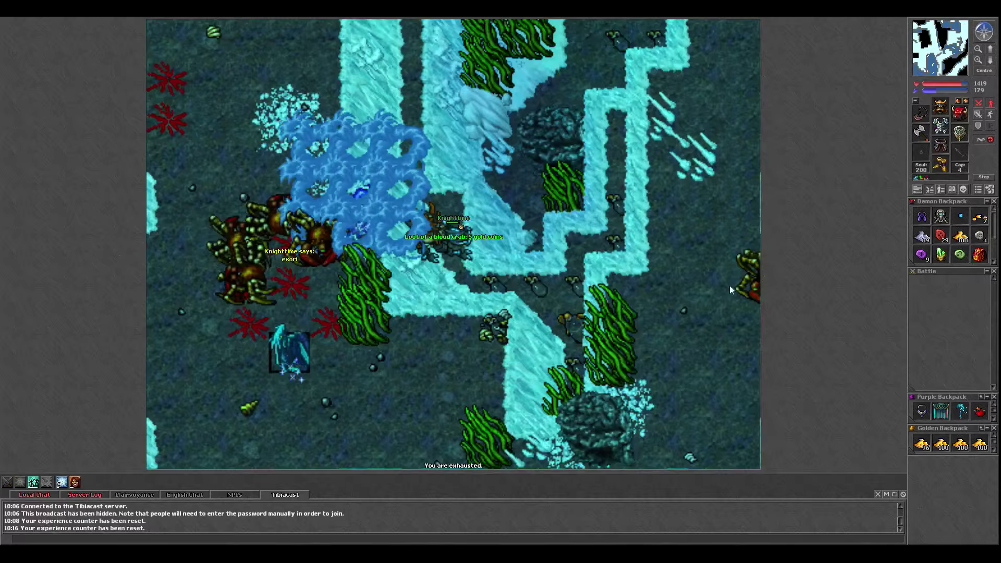